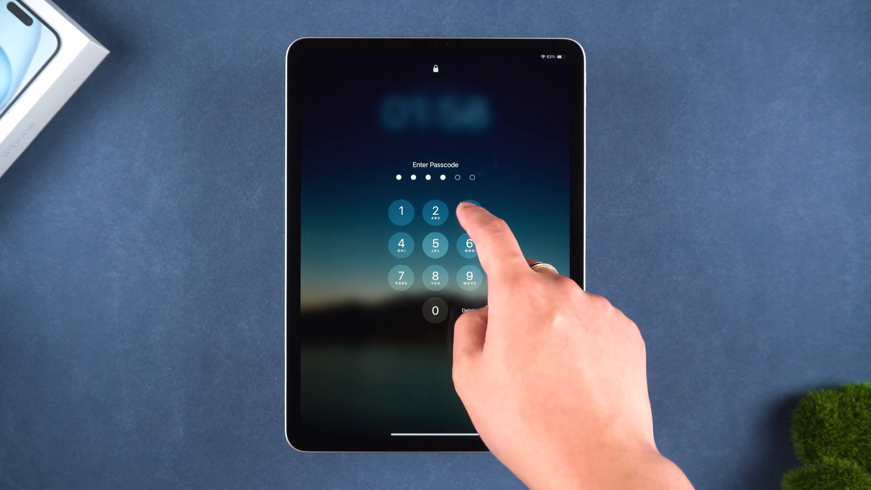
Unlock the iPad with its passcode, keep the Light appearance, and open Settings.
{"action": "left_click", "coordinate": [470, 213]}
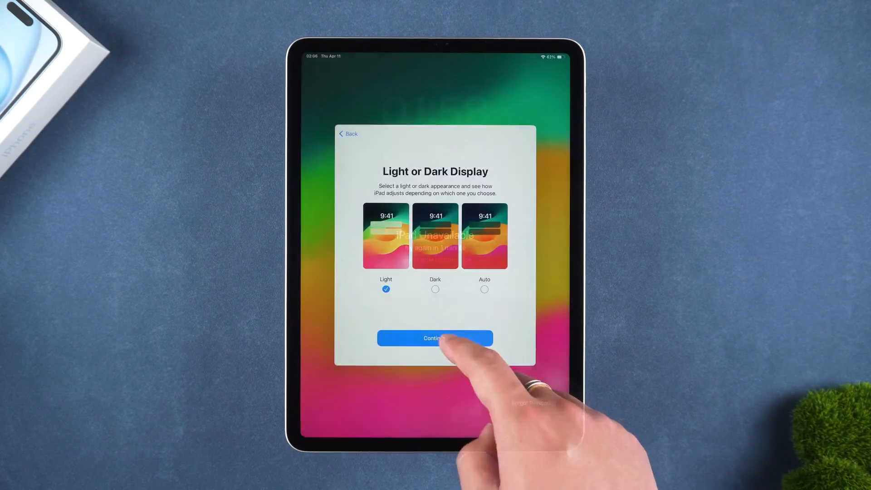
{"action": "left_click", "coordinate": [435, 337]}
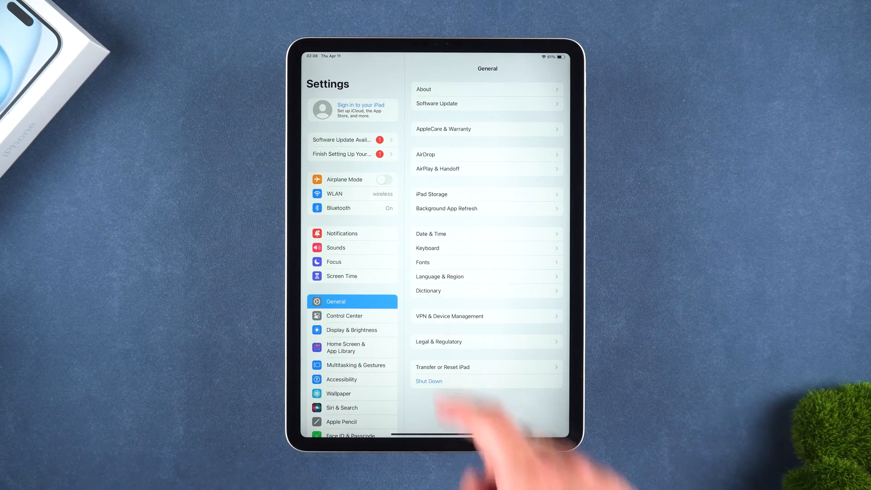
{"action": "left_click", "coordinate": [352, 109]}
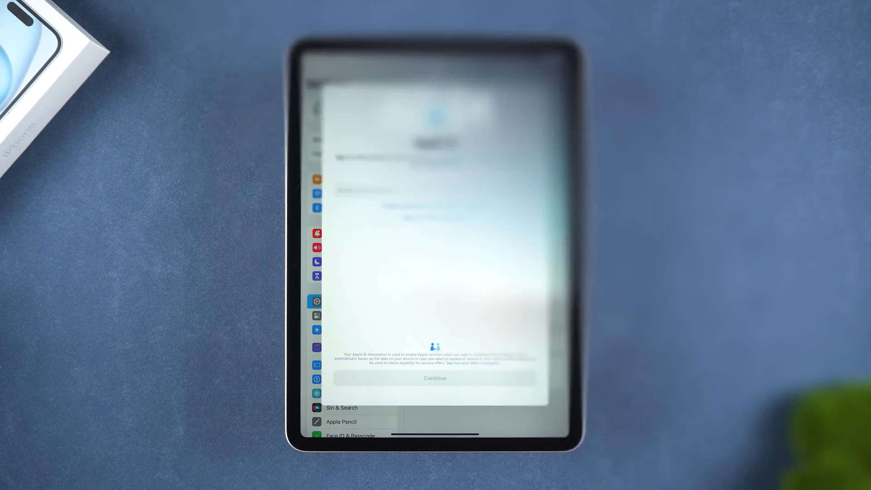
Go to General > Transfer or Reset iPad, preview the Reset options, then dismiss them.
{"action": "left_click", "coordinate": [435, 212]}
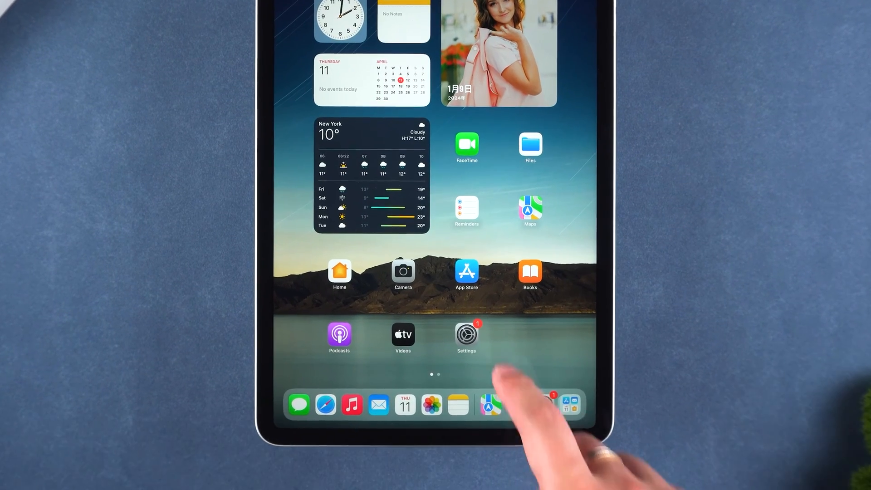
{"action": "left_click", "coordinate": [465, 333]}
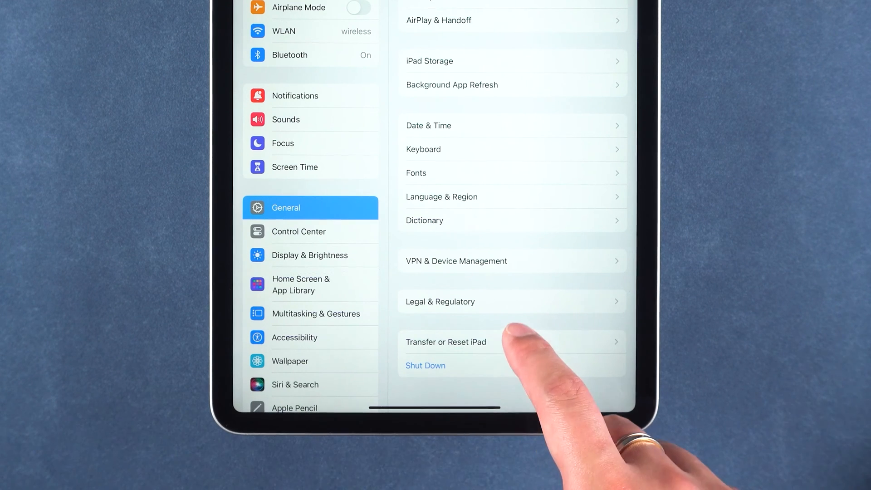
{"action": "left_click", "coordinate": [446, 341]}
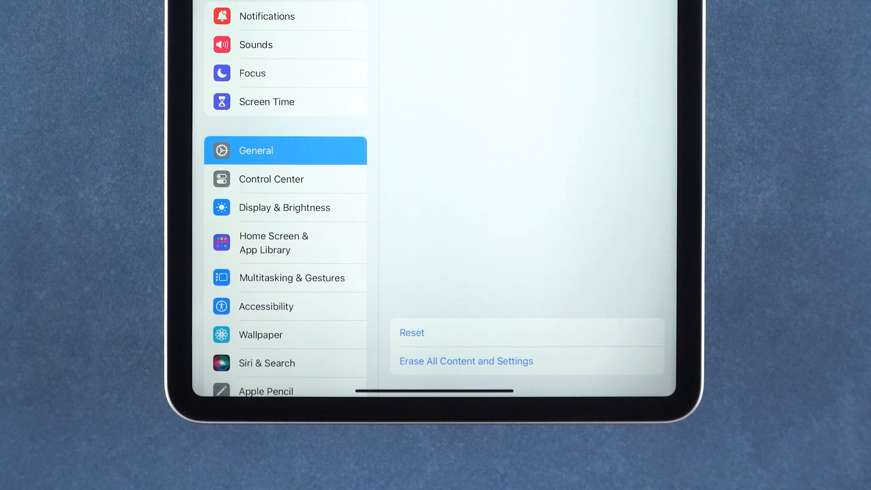
{"action": "left_click", "coordinate": [411, 332]}
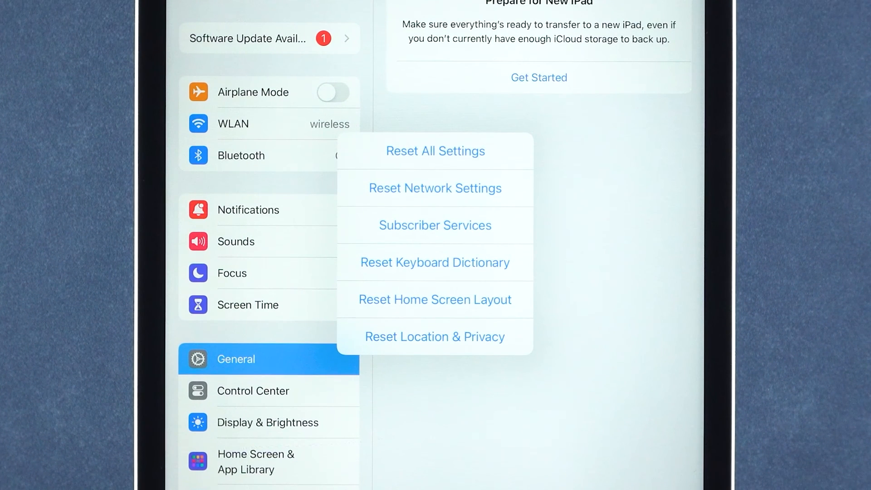
{"action": "scroll", "scroll_direction": "down", "scroll_amount": 3}
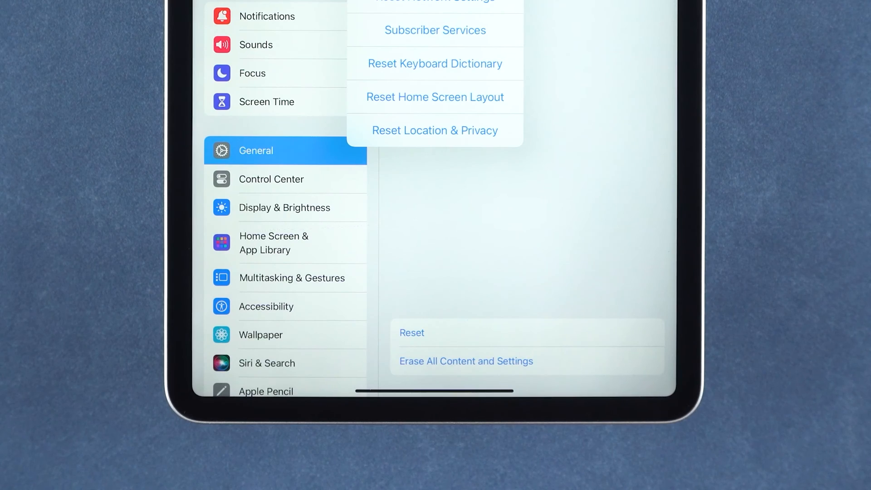
{"action": "left_click", "coordinate": [466, 361]}
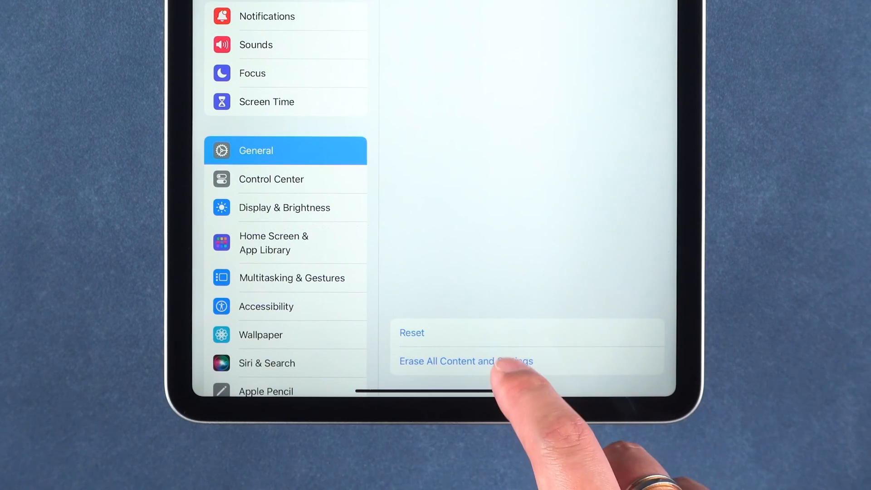
Confirm Erase All Content and Settings, entering the passcode and Apple ID password to disable Find My.
{"action": "left_click", "coordinate": [465, 361]}
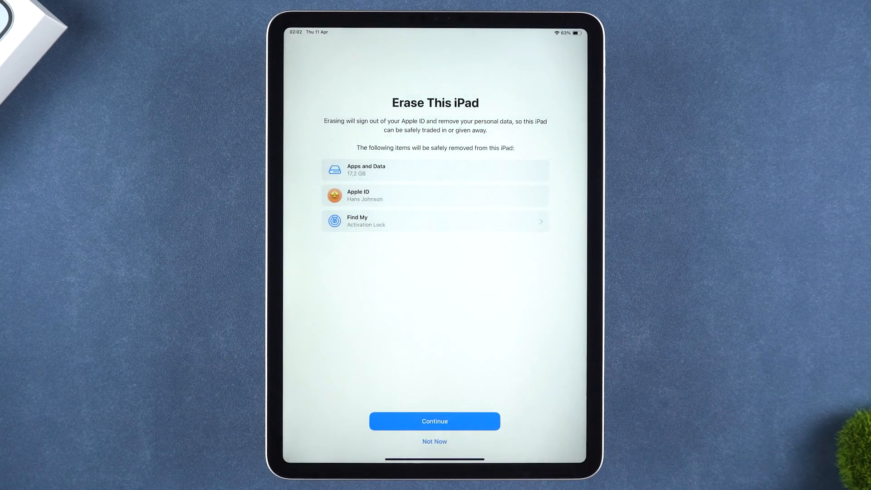
{"action": "left_click", "coordinate": [435, 421]}
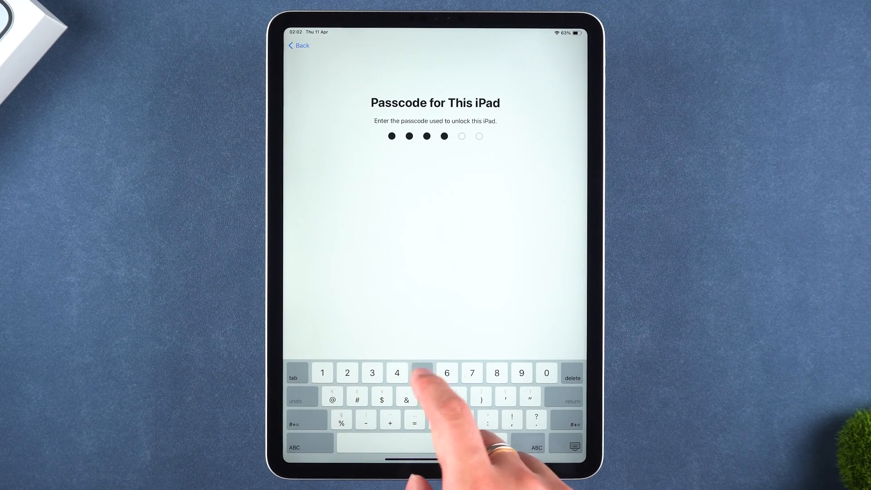
{"action": "left_click", "coordinate": [422, 373]}
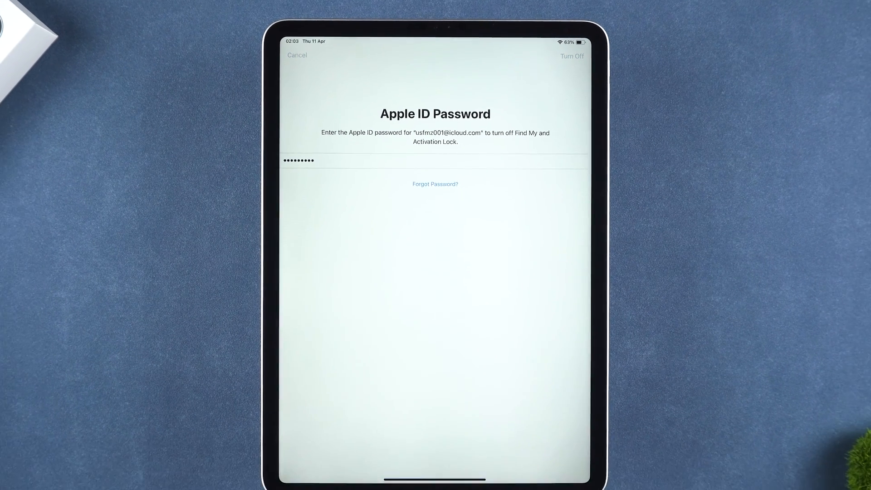
{"action": "left_click", "coordinate": [572, 55]}
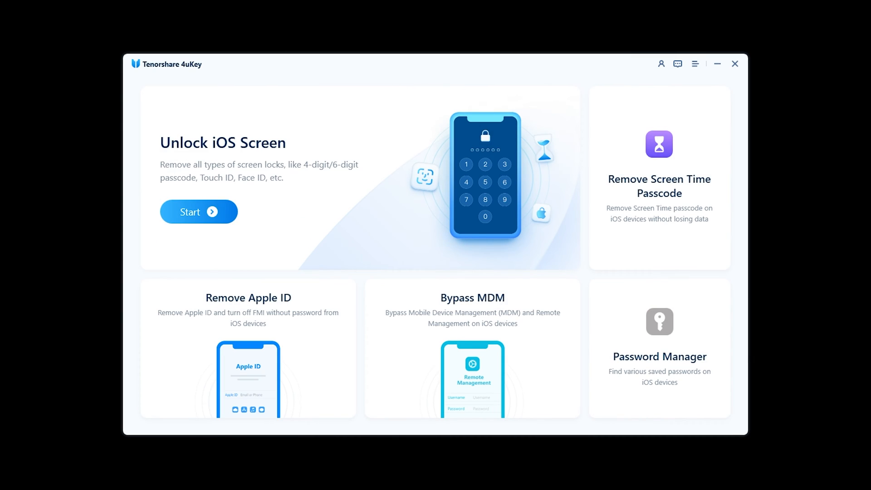
Start Unlock iOS Screen and proceed past the overview to the iPad Pro firmware page.
{"action": "left_click", "coordinate": [199, 212]}
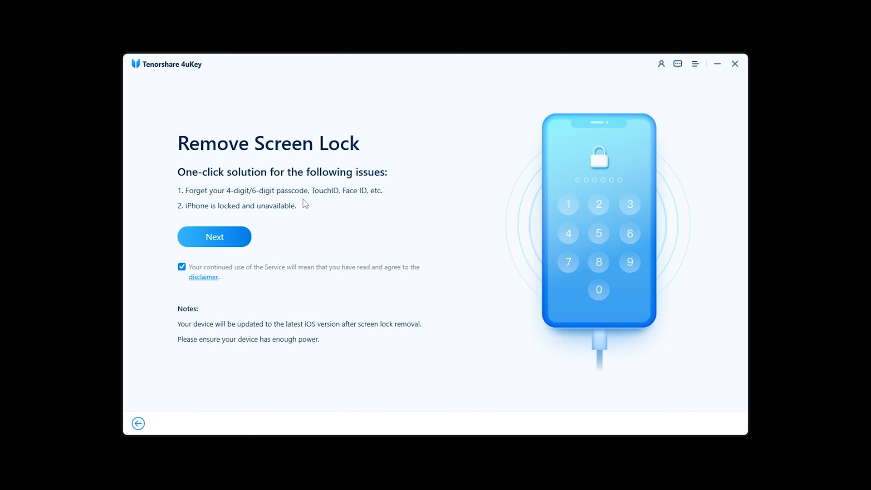
{"action": "left_click", "coordinate": [213, 237]}
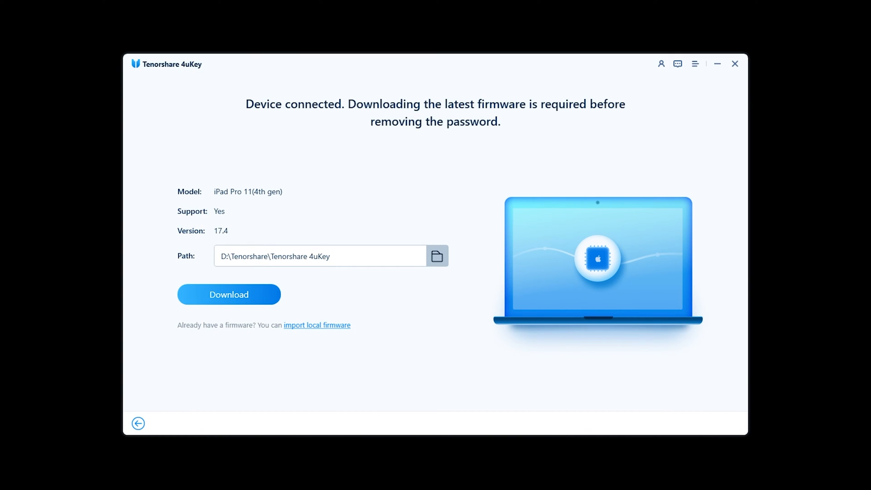
{"action": "mouse_move", "coordinate": [433, 291]}
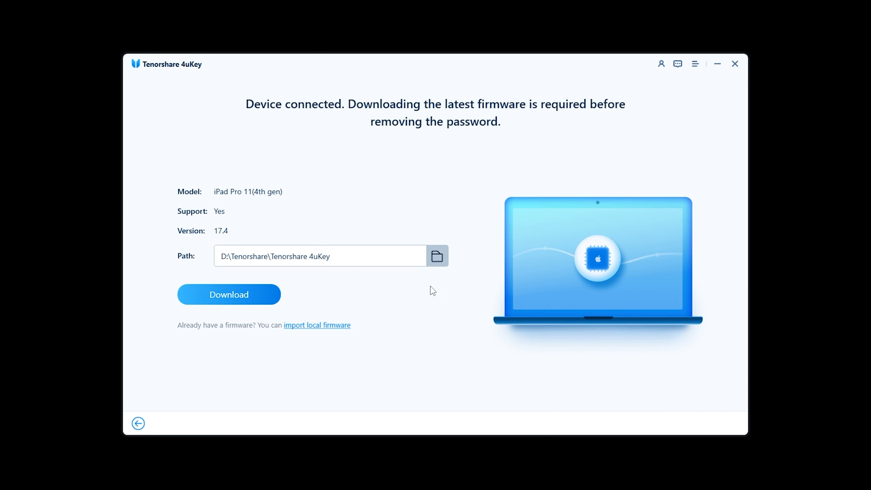
{"action": "mouse_move", "coordinate": [333, 290]}
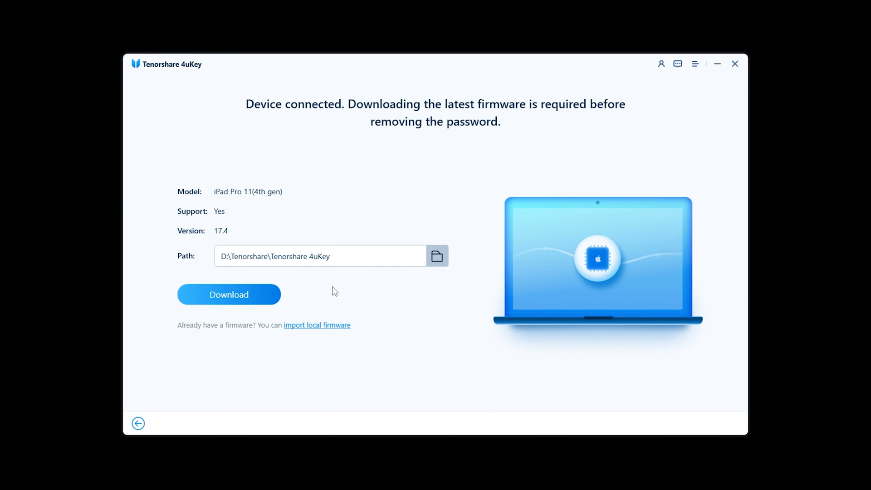
Download the latest iPad firmware and start removing the screen lock.
{"action": "left_click", "coordinate": [228, 294]}
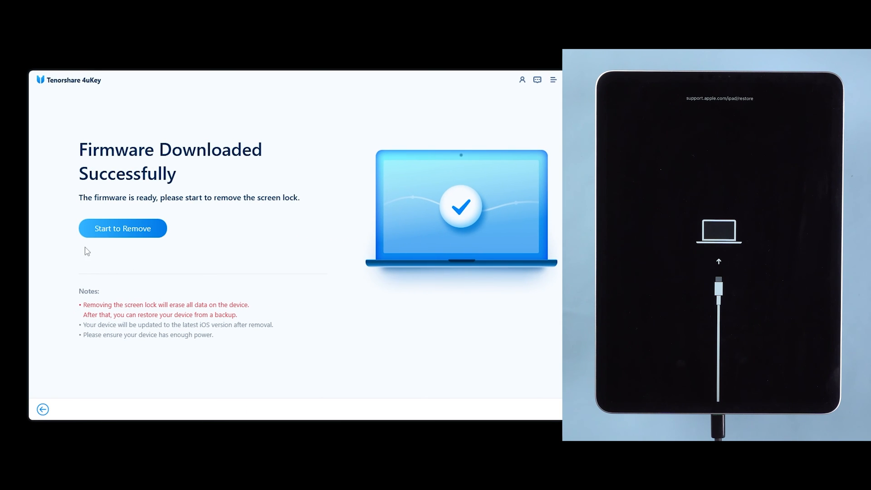
{"action": "left_click", "coordinate": [122, 227]}
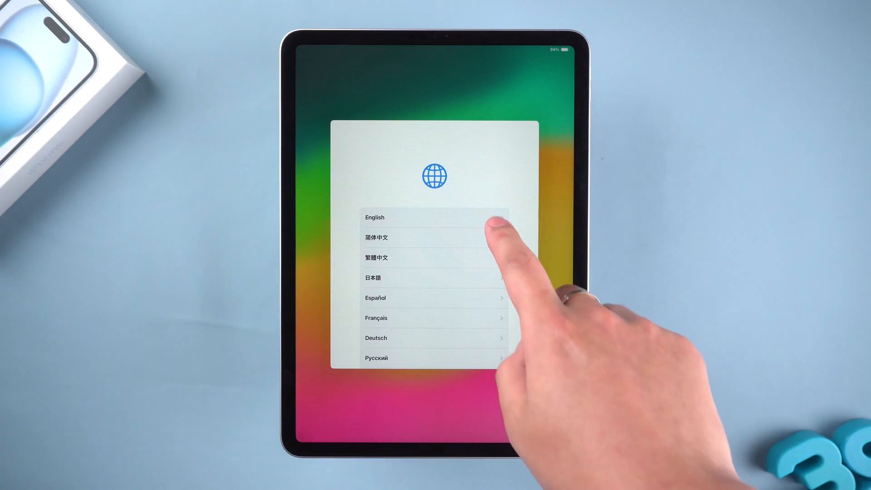
Choose English, clear Activation Lock with the owner's Apple ID, and keep the Light appearance.
{"action": "left_click", "coordinate": [374, 217]}
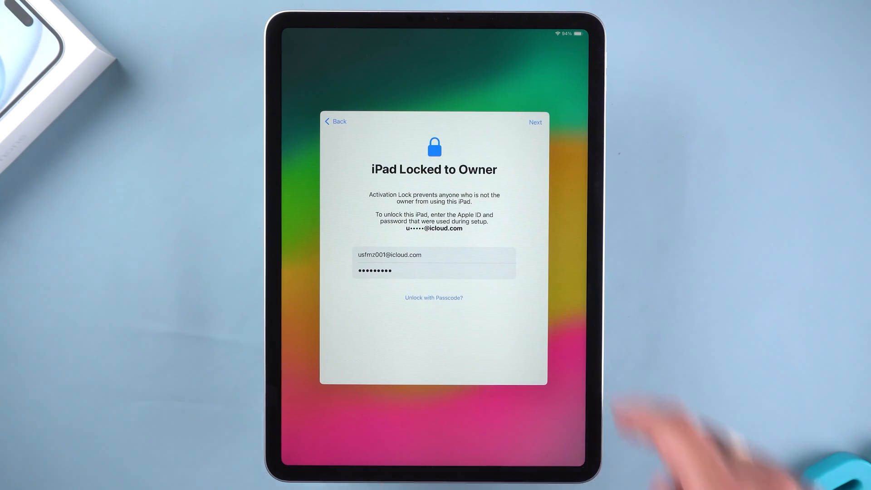
{"action": "left_click", "coordinate": [534, 122]}
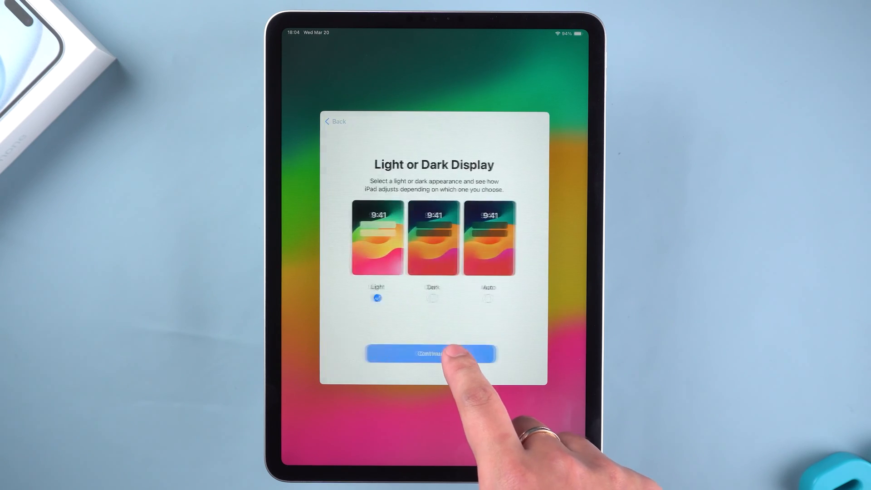
{"action": "left_click", "coordinate": [431, 354]}
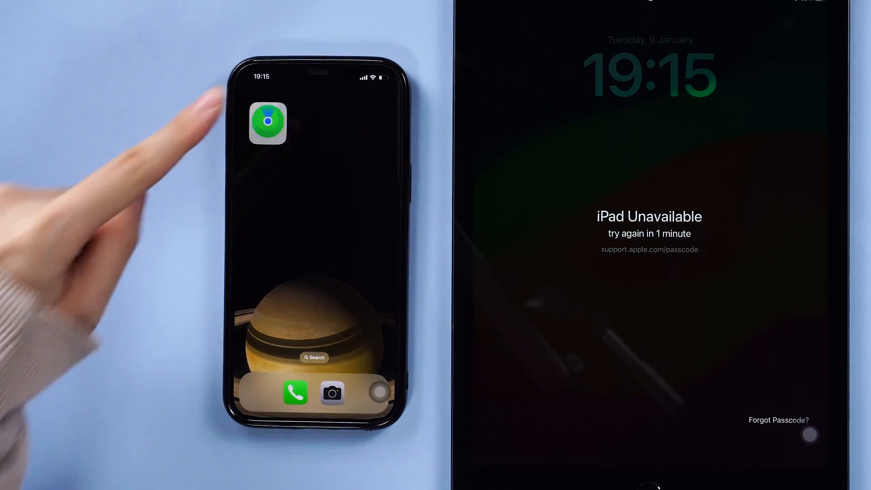
Erase the iPad from the iPhone's Find My devices list, confirming with the Apple ID password.
{"action": "left_click", "coordinate": [267, 121]}
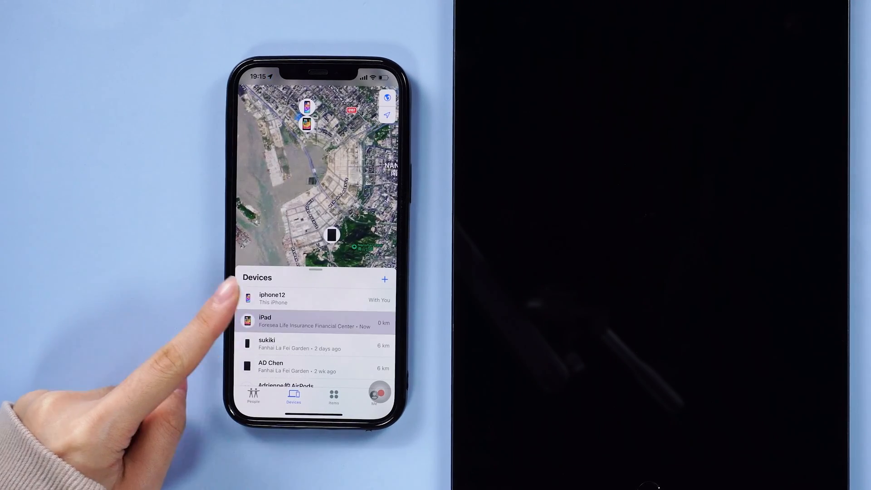
{"action": "left_click", "coordinate": [314, 321]}
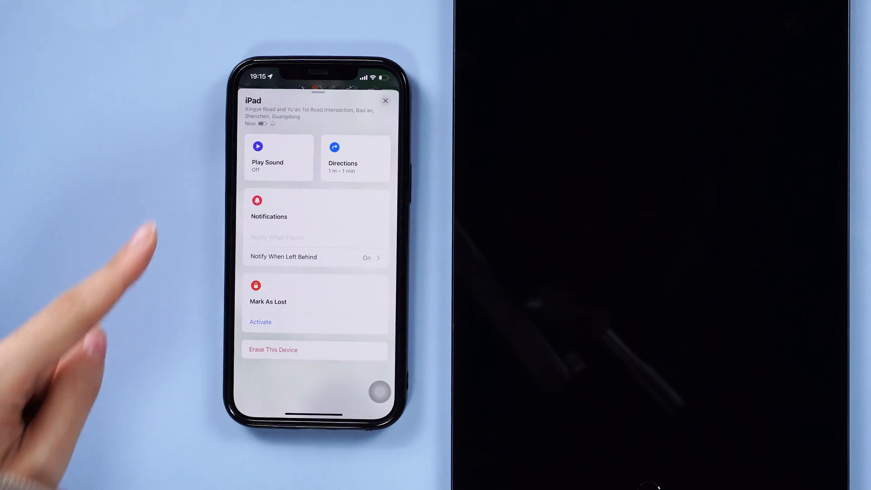
{"action": "left_click", "coordinate": [273, 349]}
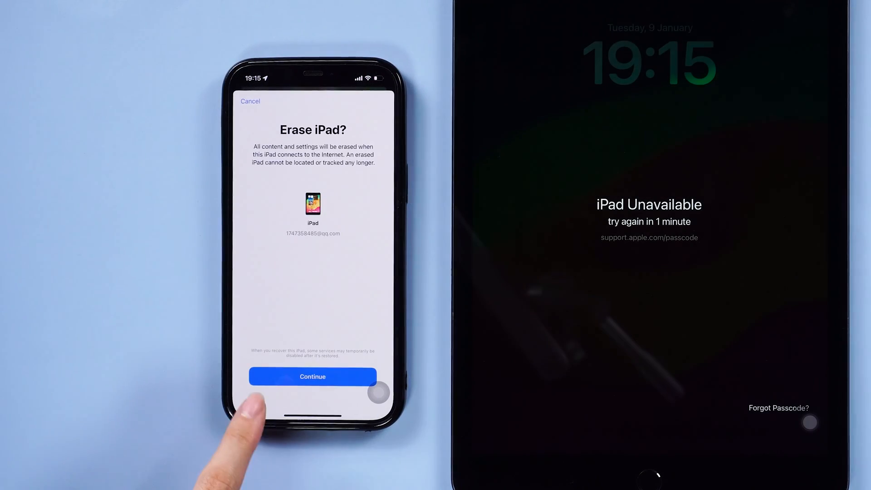
{"action": "left_click", "coordinate": [312, 376]}
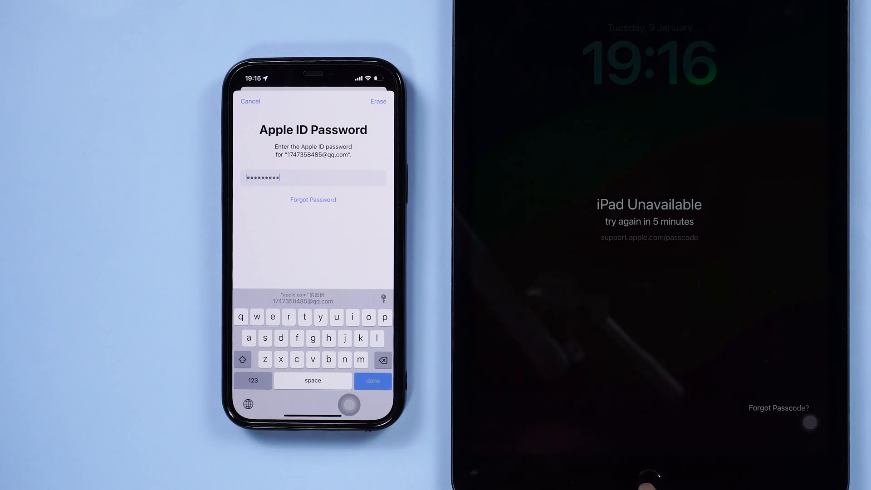
{"action": "left_click", "coordinate": [371, 380]}
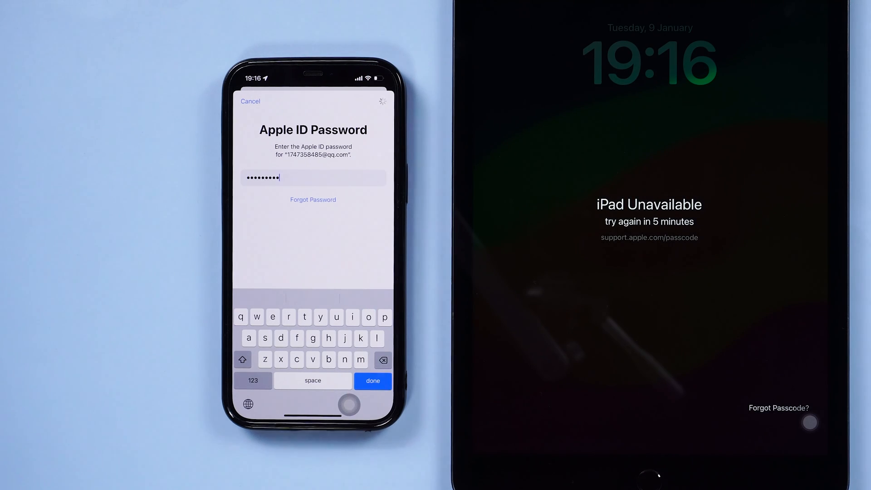